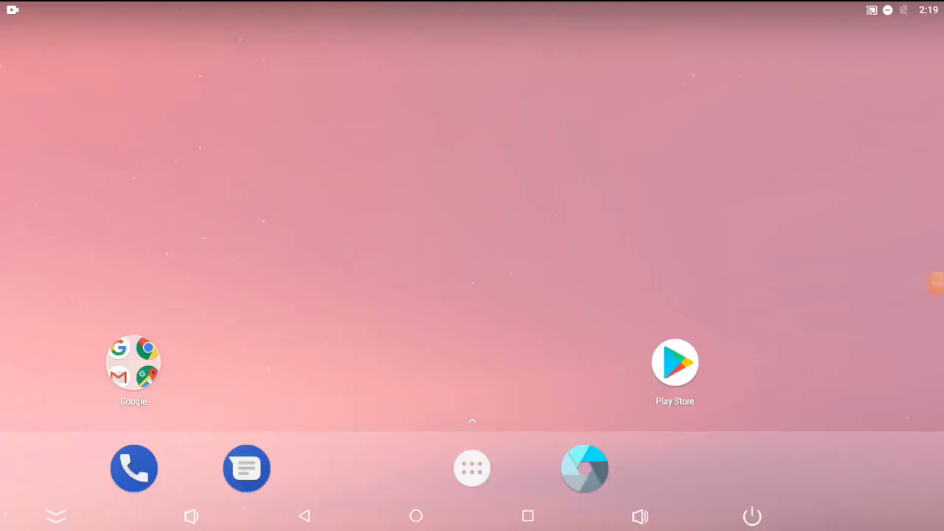
Open Developer options from the Settings app in the panel's app drawer.
{"action": "left_click", "coordinate": [471, 468]}
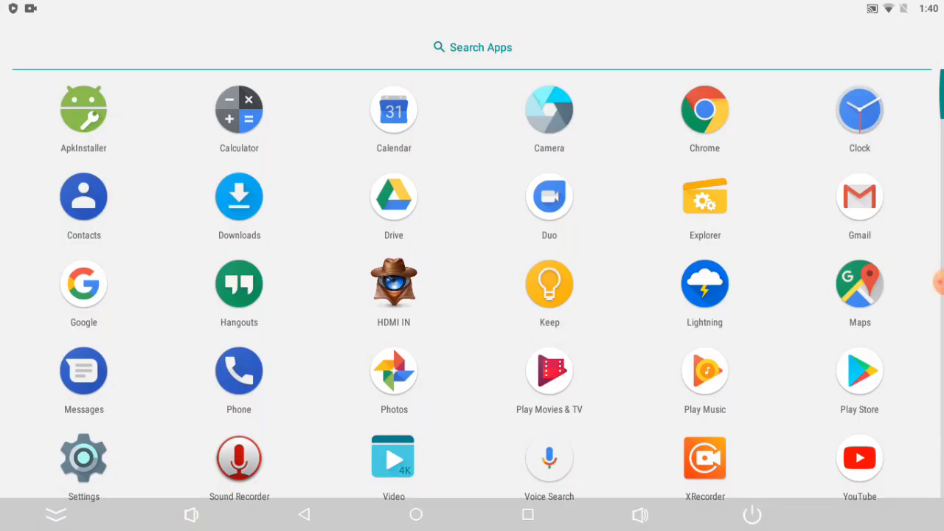
{"action": "left_click", "coordinate": [84, 457]}
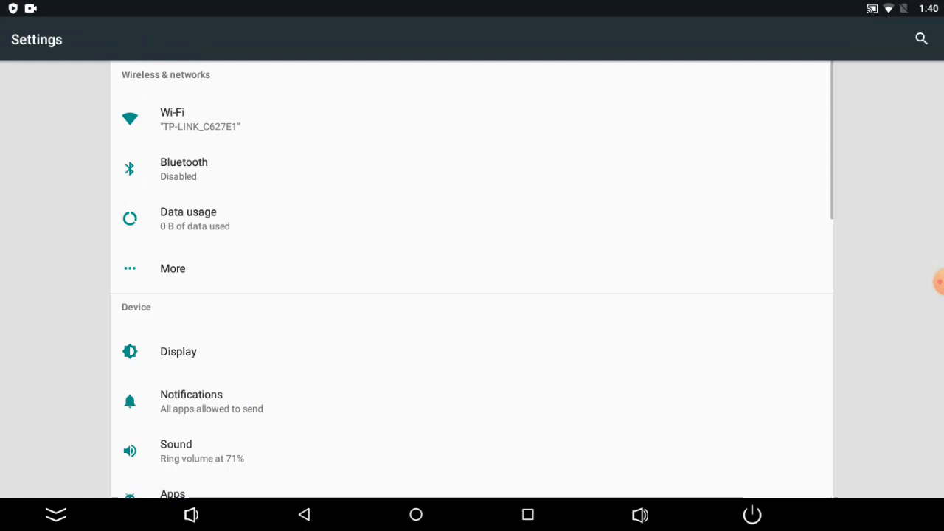
{"action": "scroll", "scroll_direction": "down", "scroll_amount": 3}
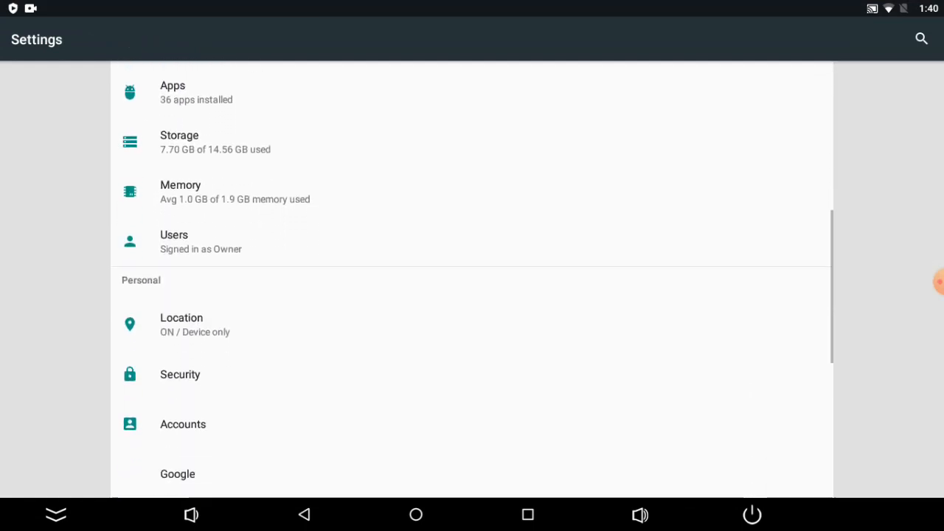
{"action": "scroll", "scroll_direction": "down", "scroll_amount": 3}
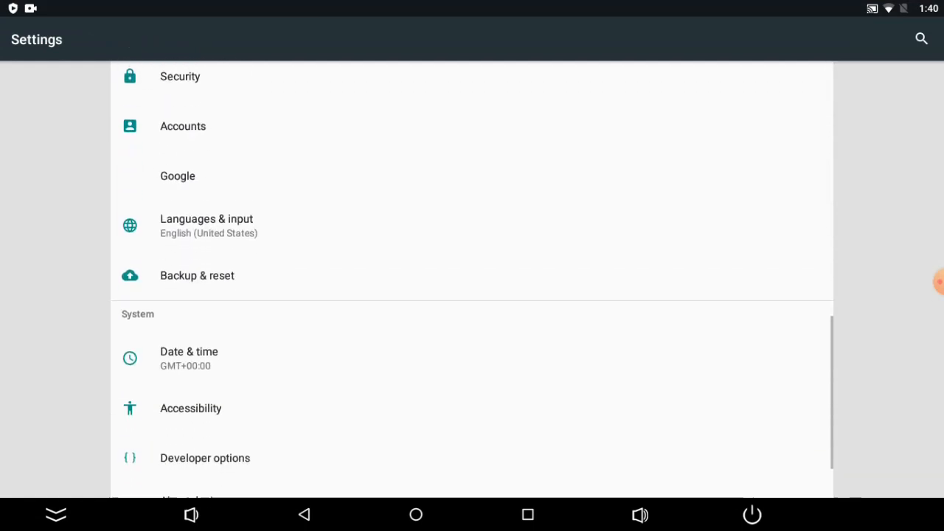
{"action": "scroll", "scroll_direction": "down", "scroll_amount": 3}
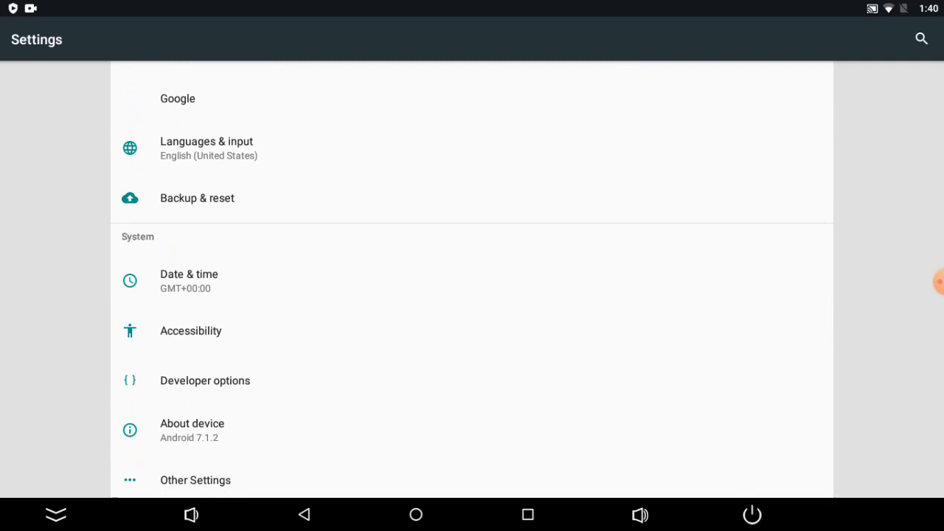
{"action": "left_click", "coordinate": [205, 381]}
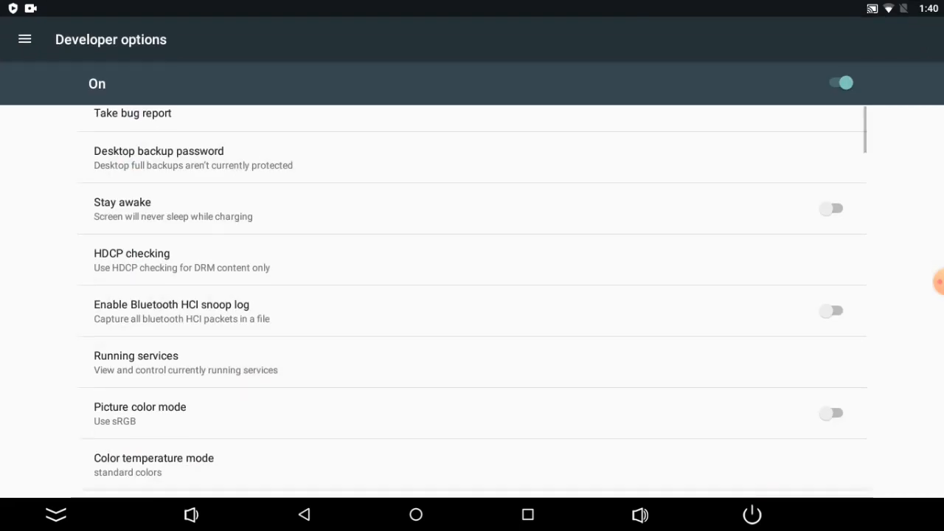
Set the panel's USB Mode to OTG Mode in Developer options.
{"action": "scroll", "scroll_direction": "down", "scroll_amount": 3}
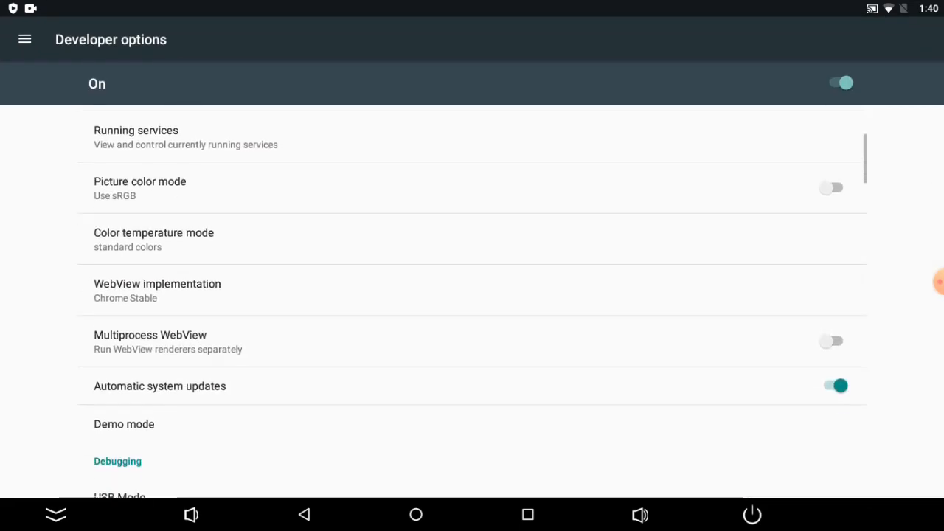
{"action": "scroll", "scroll_direction": "down", "scroll_amount": 3}
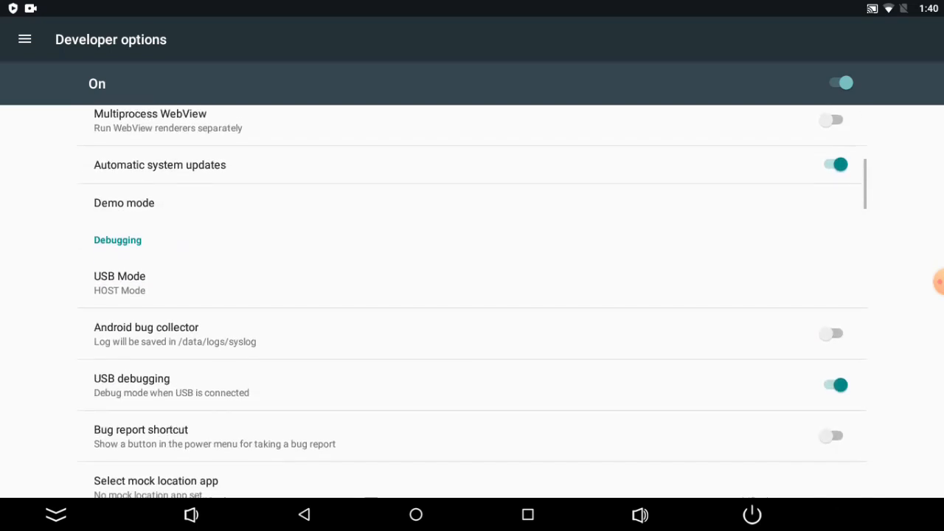
{"action": "left_click", "coordinate": [120, 283]}
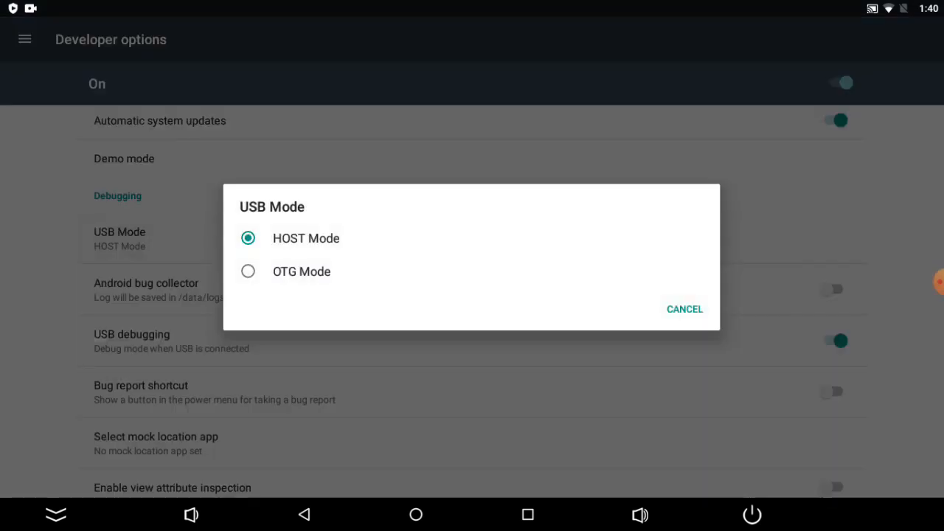
{"action": "left_click", "coordinate": [248, 271]}
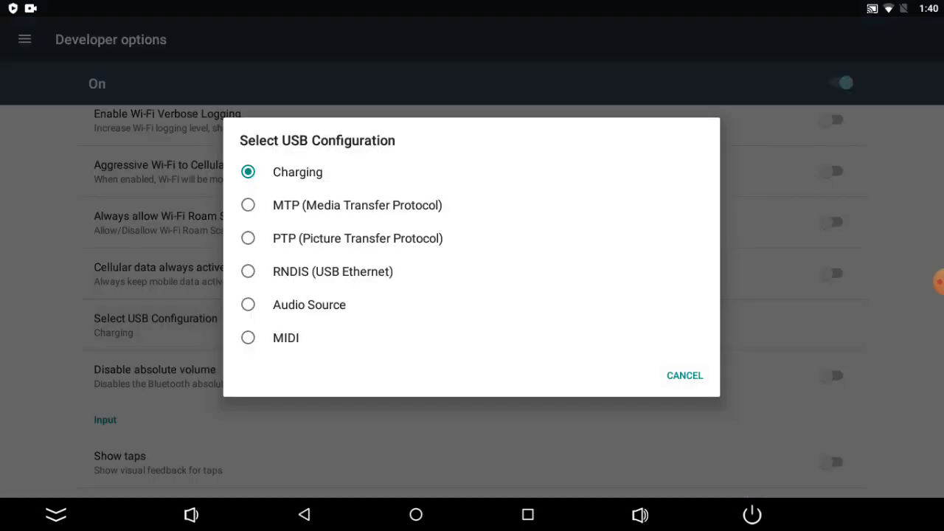
Choose MTP (Media Transfer Protocol) as the USB configuration and scroll Developer options.
{"action": "left_click", "coordinate": [683, 376]}
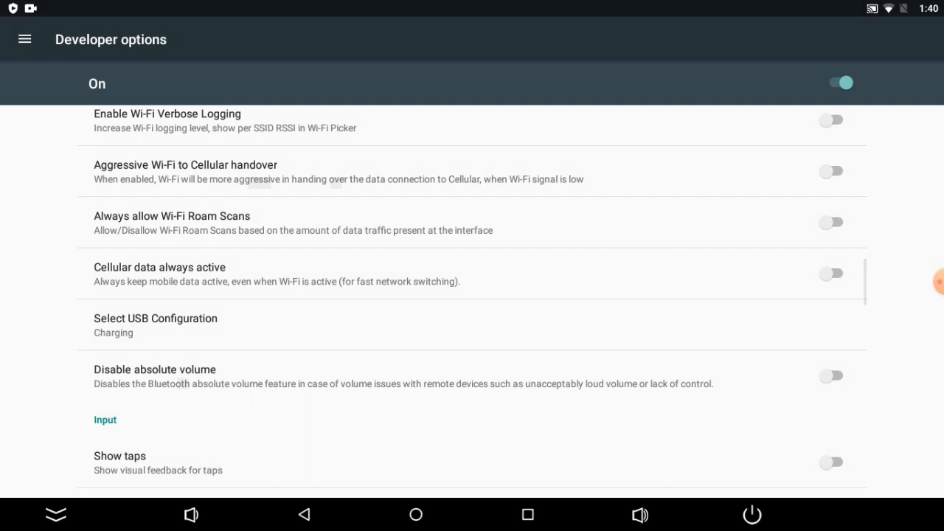
{"action": "scroll", "scroll_direction": "down", "scroll_amount": 3}
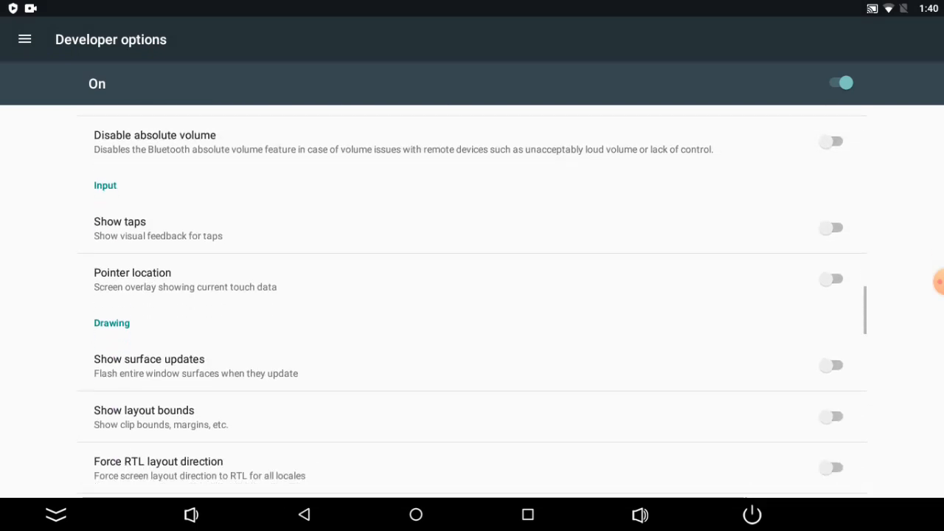
{"action": "scroll", "scroll_direction": "down", "scroll_amount": 3}
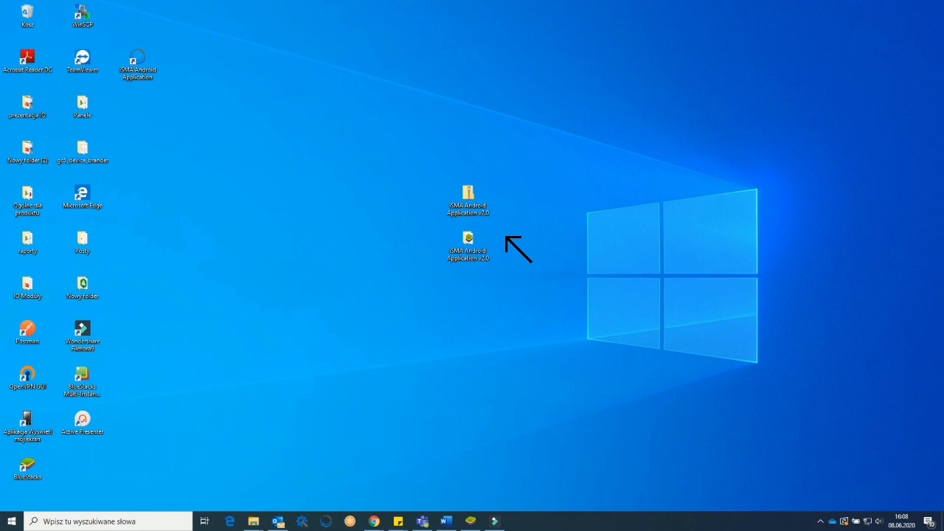
Open the iSMA Android Application v2.0 folder from the Windows desktop.
{"action": "left_click", "coordinate": [467, 196]}
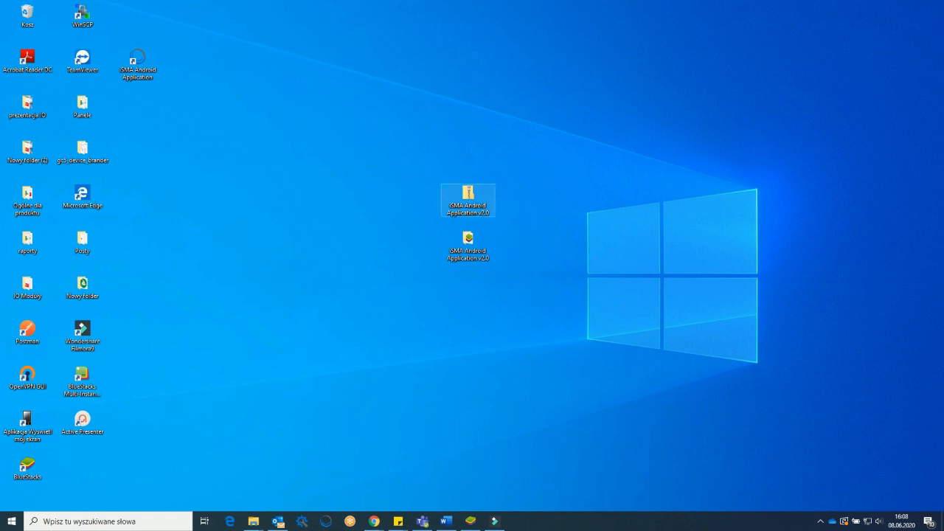
{"action": "mouse_move", "coordinate": [467, 200]}
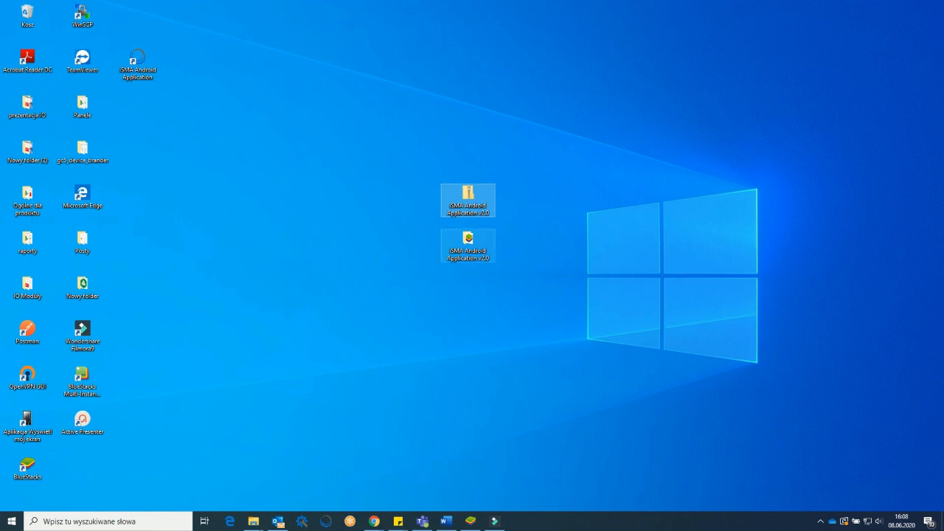
{"action": "double_click", "coordinate": [467, 200]}
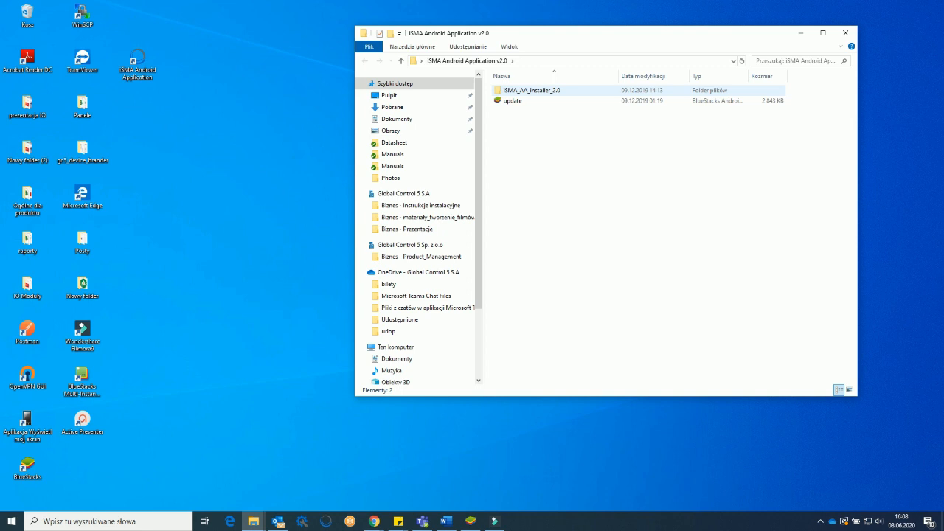
Run install.bat from iSMA_AA_installer_2.0, close the console after Success, and return the panel Home.
{"action": "double_click", "coordinate": [531, 90]}
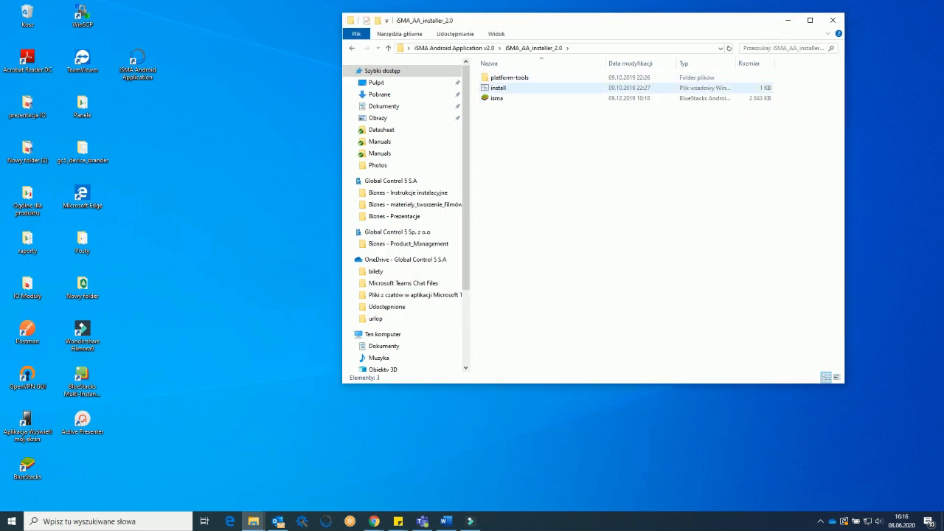
{"action": "double_click", "coordinate": [498, 88]}
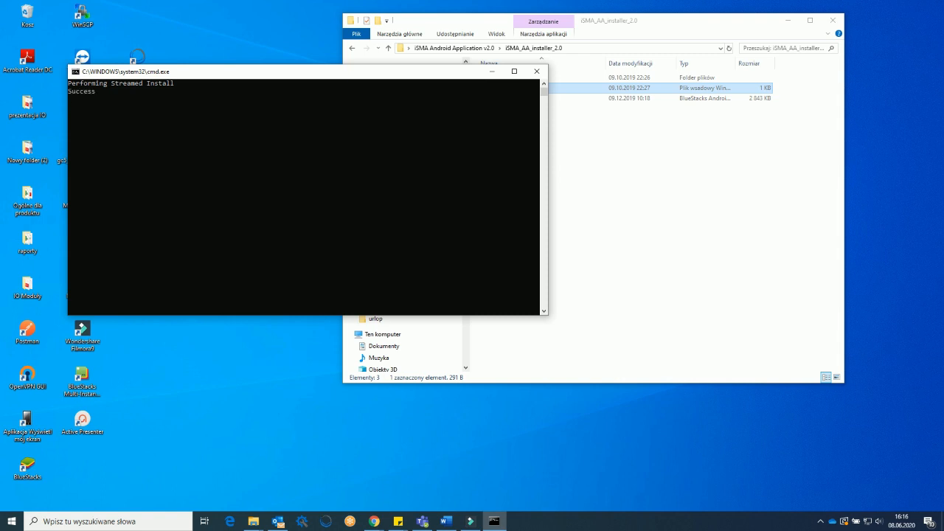
{"action": "left_click", "coordinate": [536, 70]}
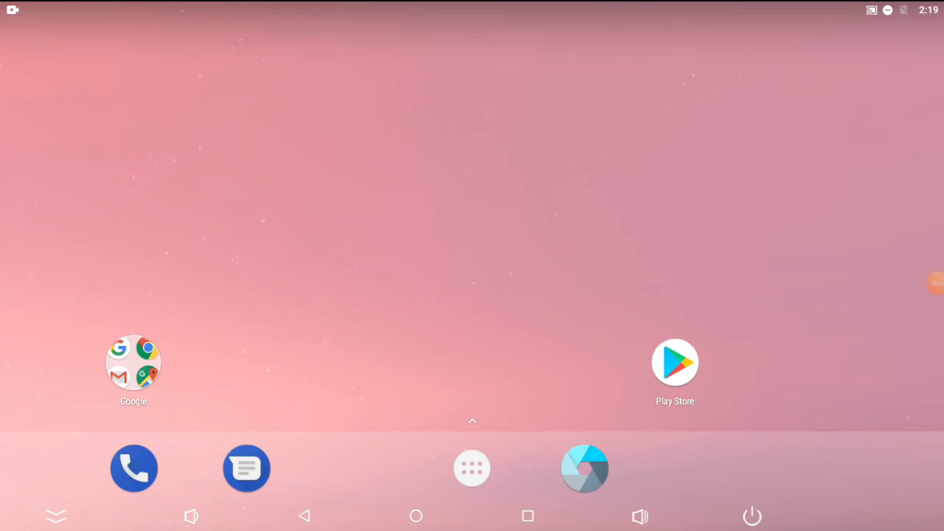
{"action": "left_click", "coordinate": [416, 515]}
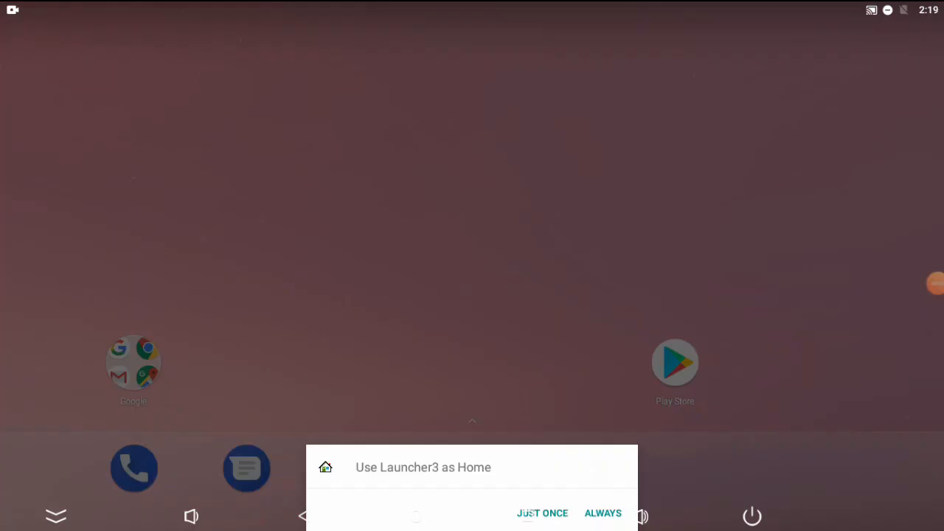